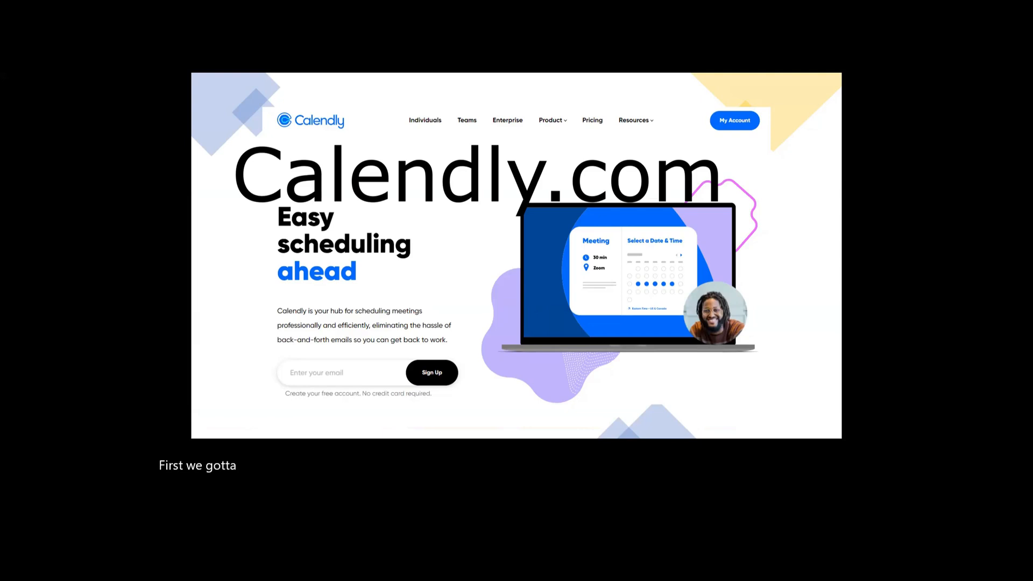
# From the account dashboard, reveal the Create menu listing event type, one-off meeting and meeting poll.
pyautogui.click(734, 120)
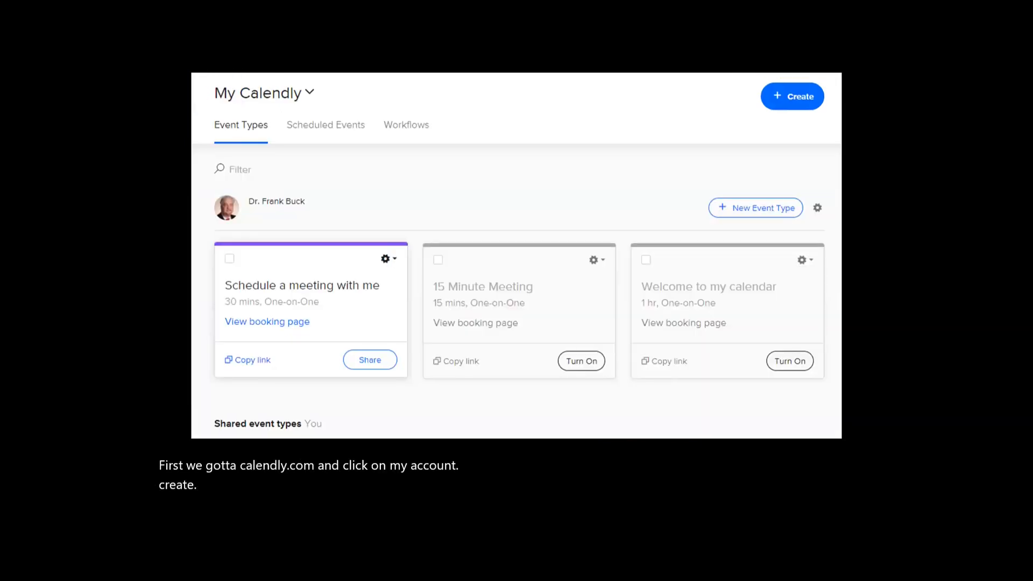
pyautogui.click(792, 96)
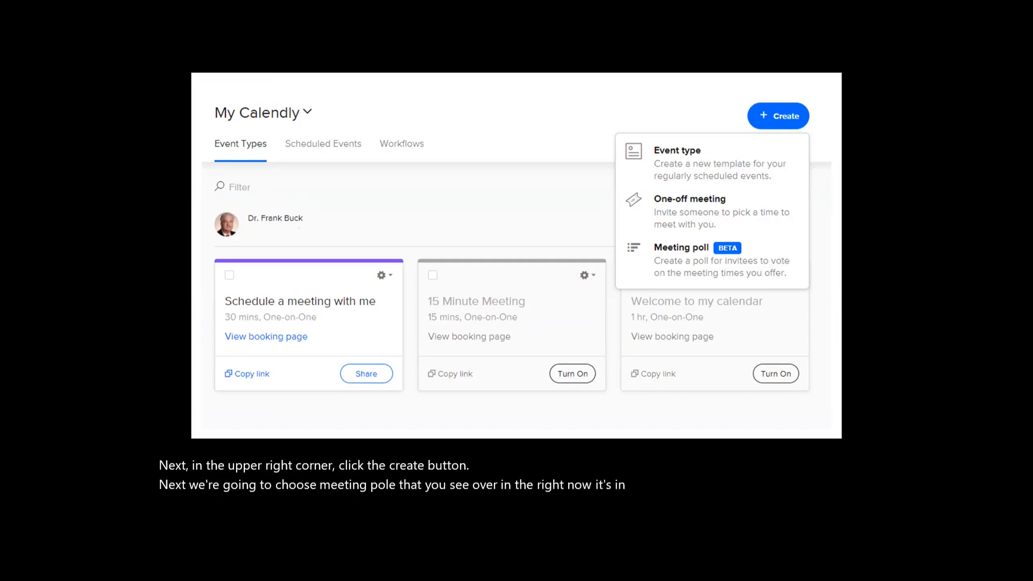
# Begin a new 30-minute meeting poll offering 9 times across 4 days.
pyautogui.click(683, 248)
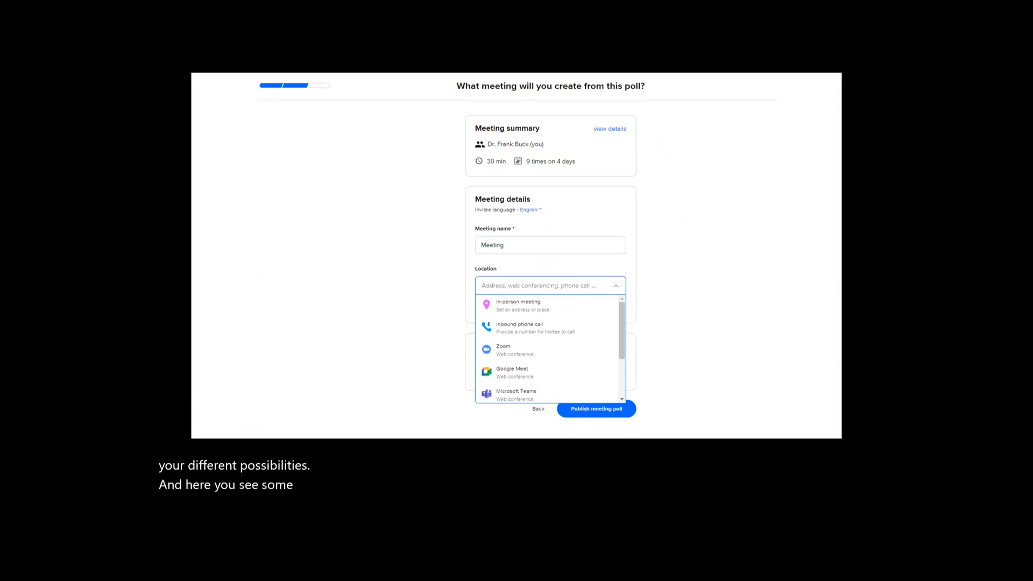
# Publish the 'Best Meeting' poll with Zoom as its location, yielding a shareable link.
pyautogui.click(503, 350)
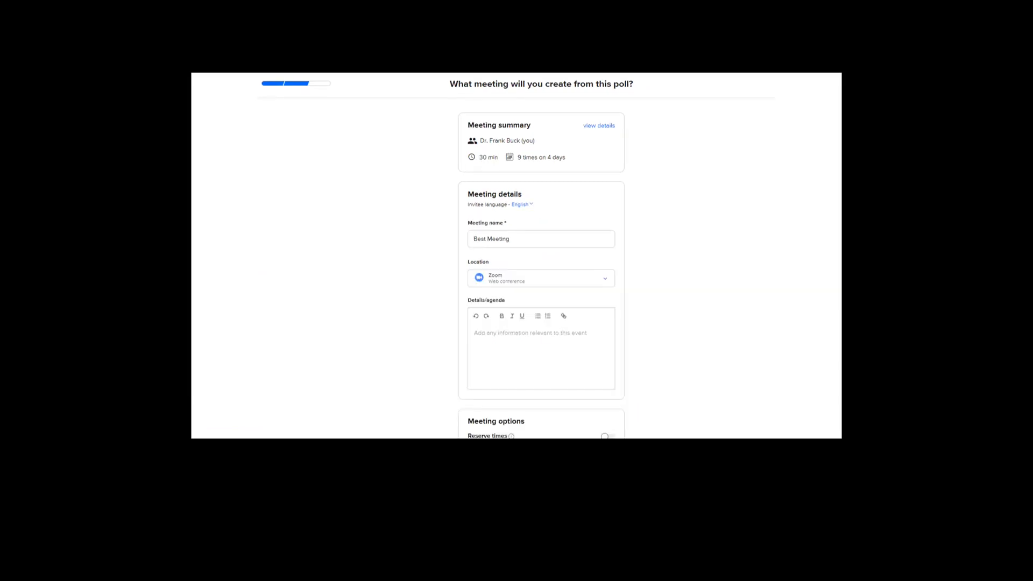
pyautogui.scroll(-3)
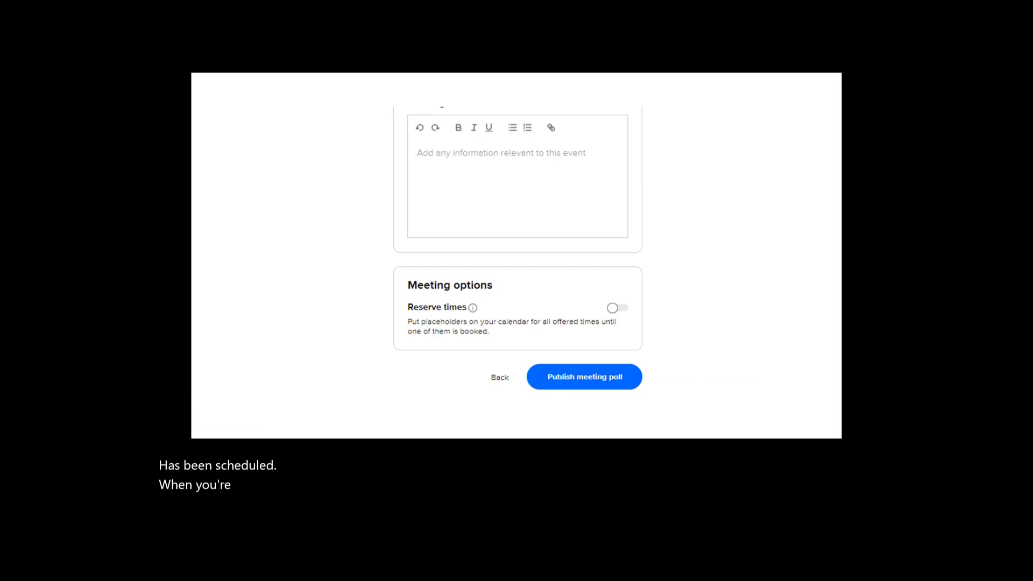
pyautogui.click(584, 376)
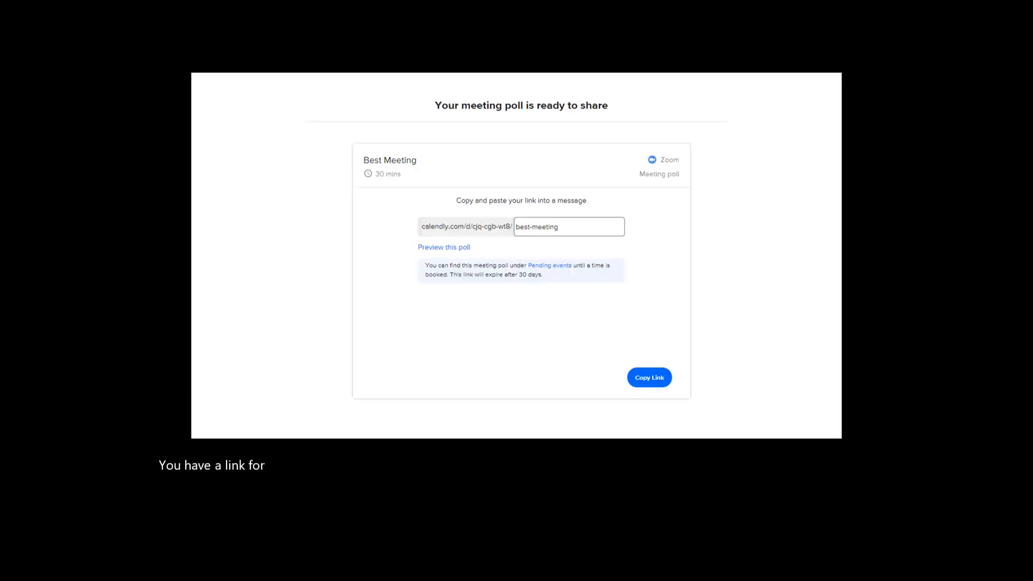
# Copy the Best Meeting poll's shareable link for the invitation email.
pyautogui.click(649, 378)
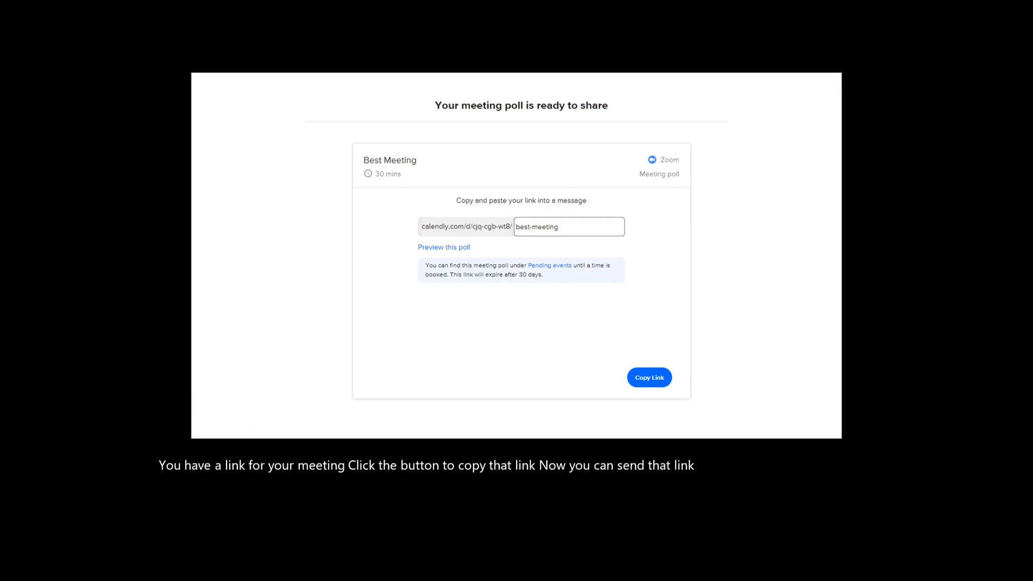
pyautogui.click(648, 377)
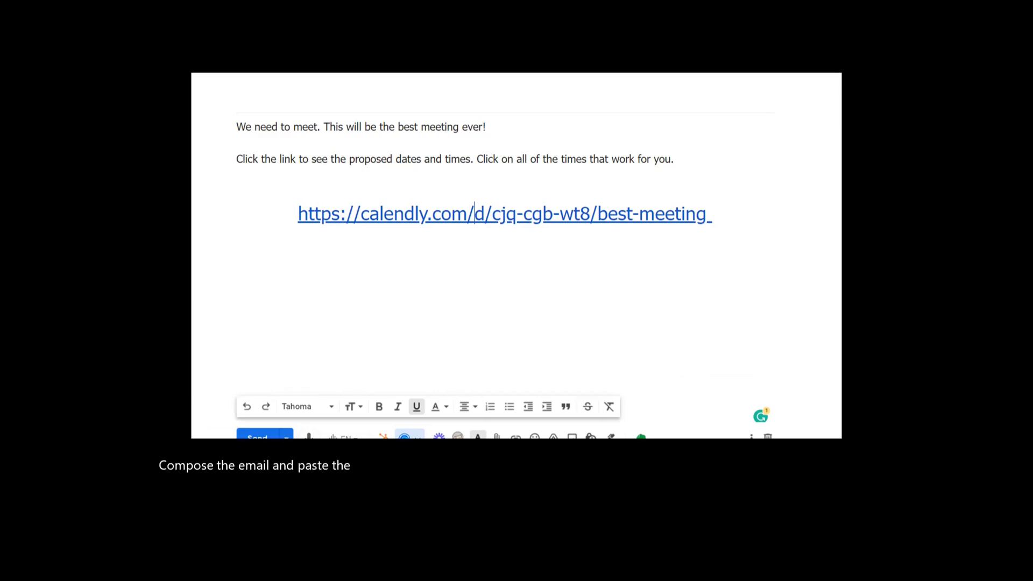
# Send the Gmail invitation containing the Best Meeting poll link.
pyautogui.click(504, 214)
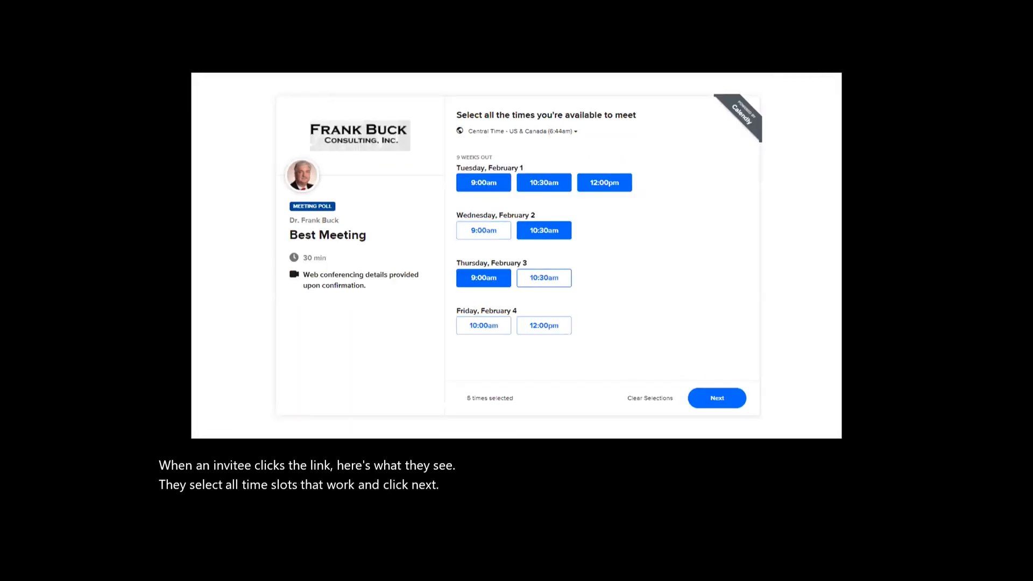
# Submit the invitee's chosen times, then view the pending poll showing 3 votes and February 1 at 12:00pm on top.
pyautogui.click(717, 398)
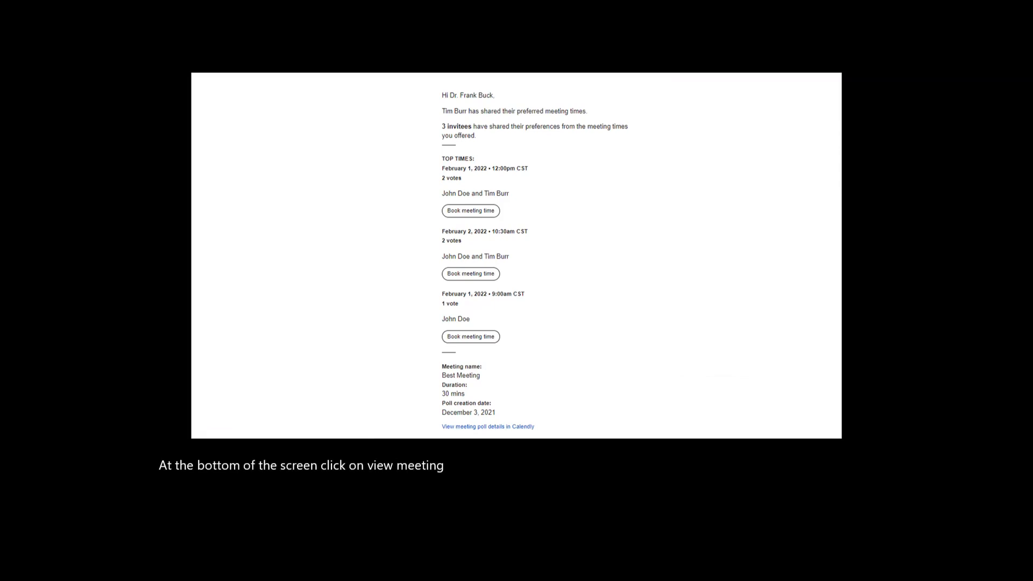
pyautogui.click(488, 427)
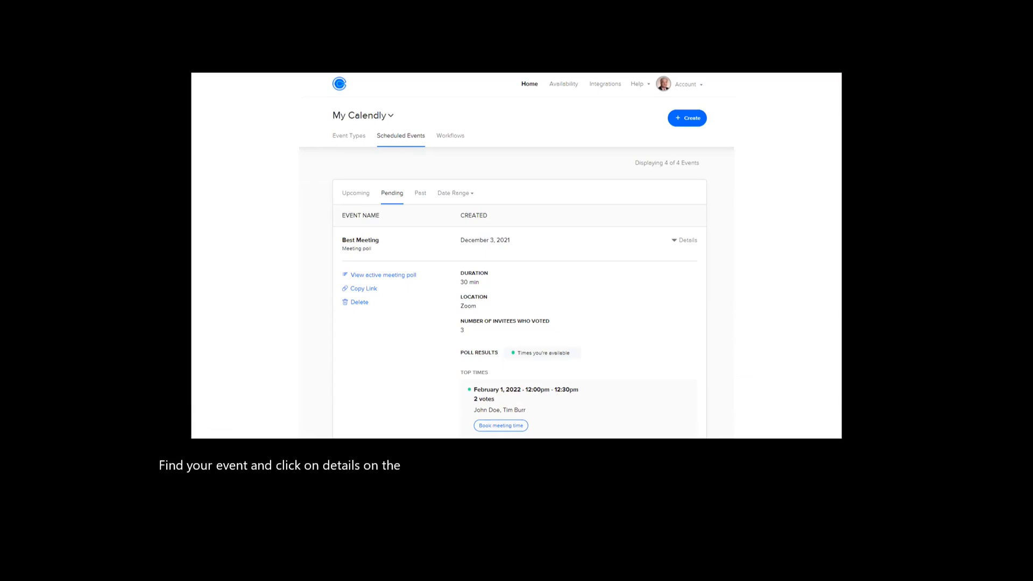
# Book Best Meeting for Tuesday, February 1, 2022, 12:00–12:30pm with all three voters invited.
pyautogui.scroll(-3)
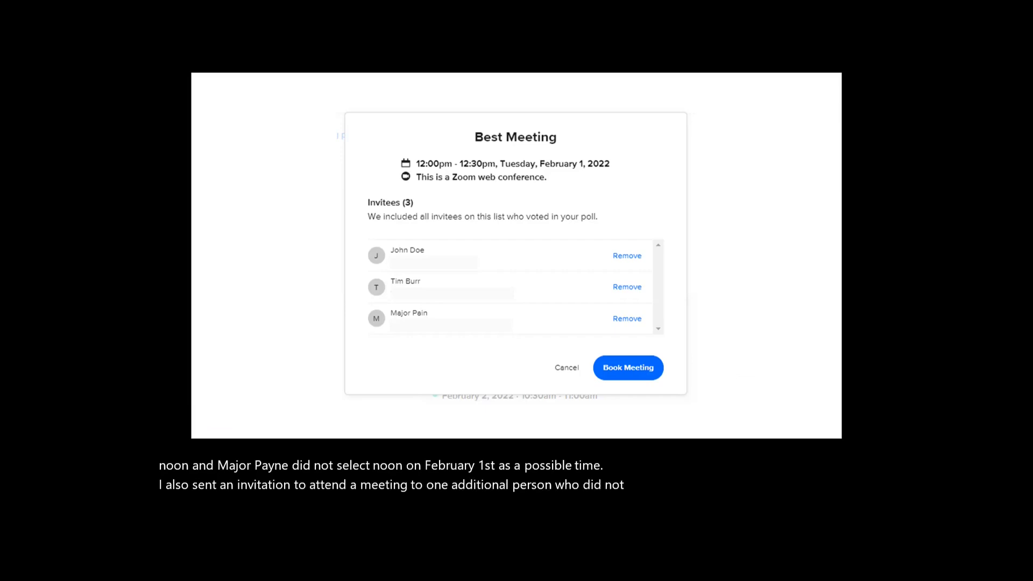
pyautogui.click(627, 368)
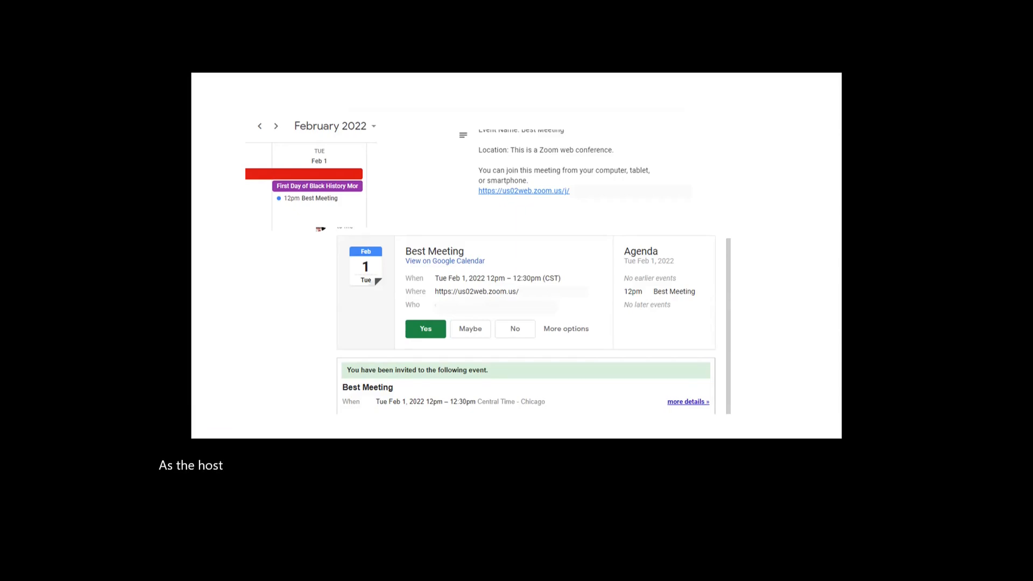